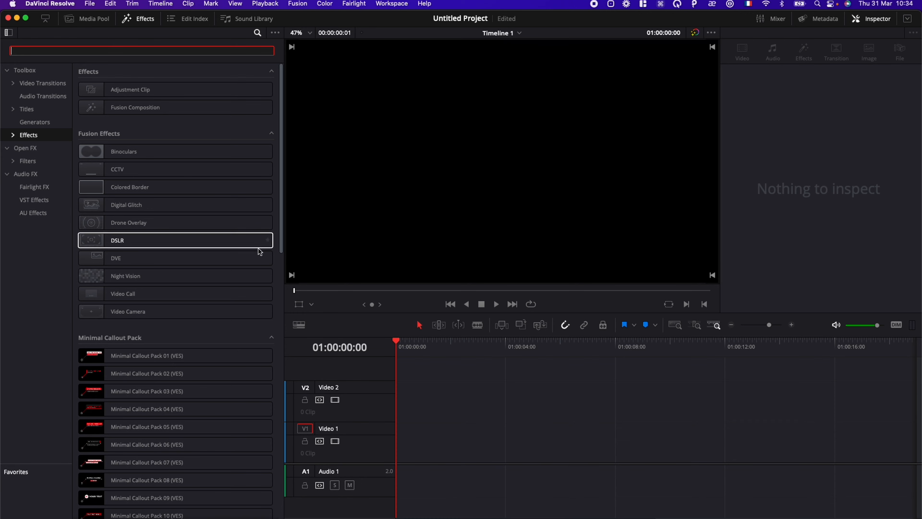
# Find the Testimonial Sample title via 'sam' search and scrub back to preview its star grow-in
pyautogui.write('sam')
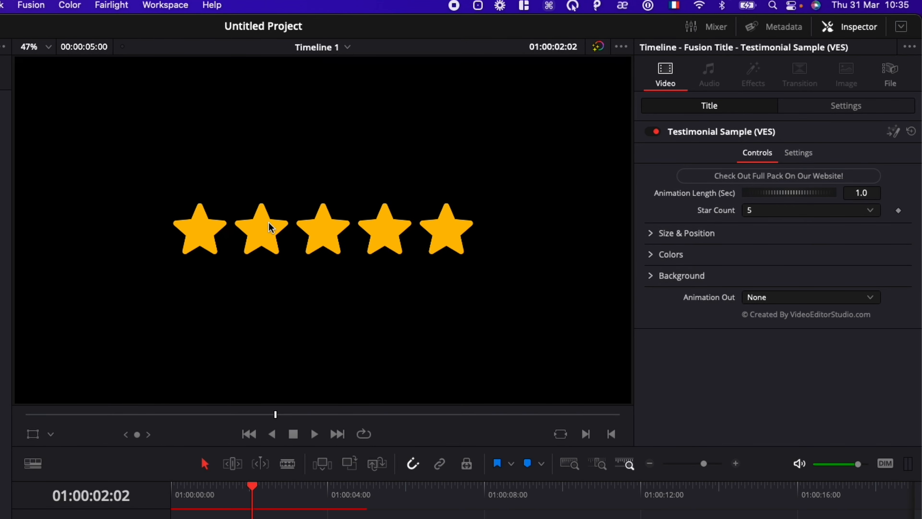
pyautogui.moveTo(771, 290)
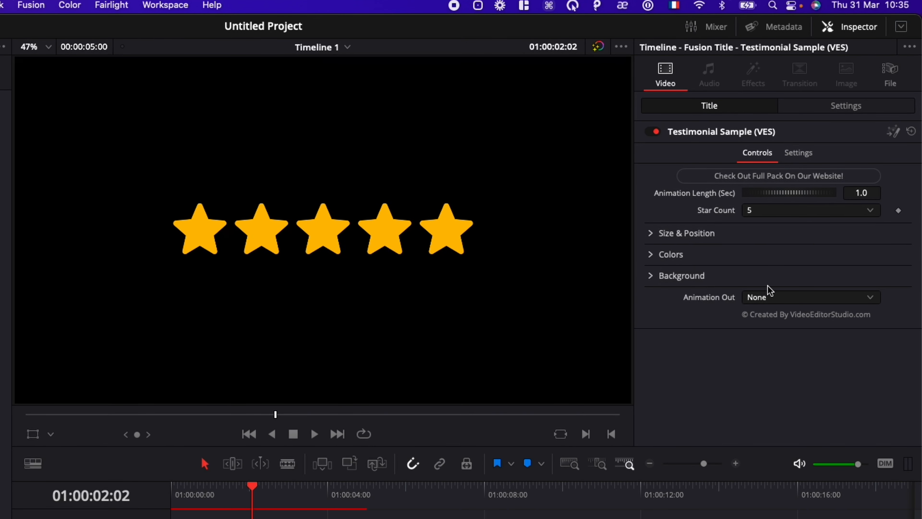
pyautogui.moveTo(253, 487); pyautogui.dragTo(222, 487)
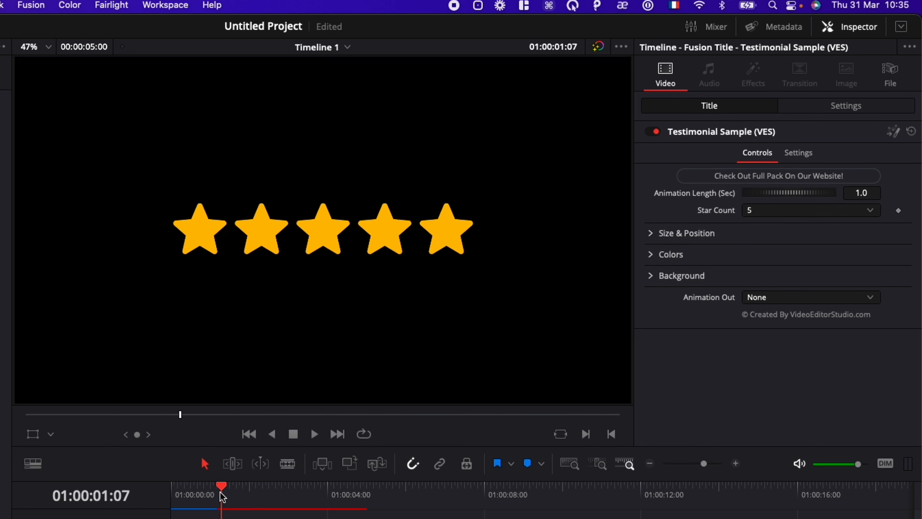
pyautogui.moveTo(222, 487); pyautogui.dragTo(203, 487)
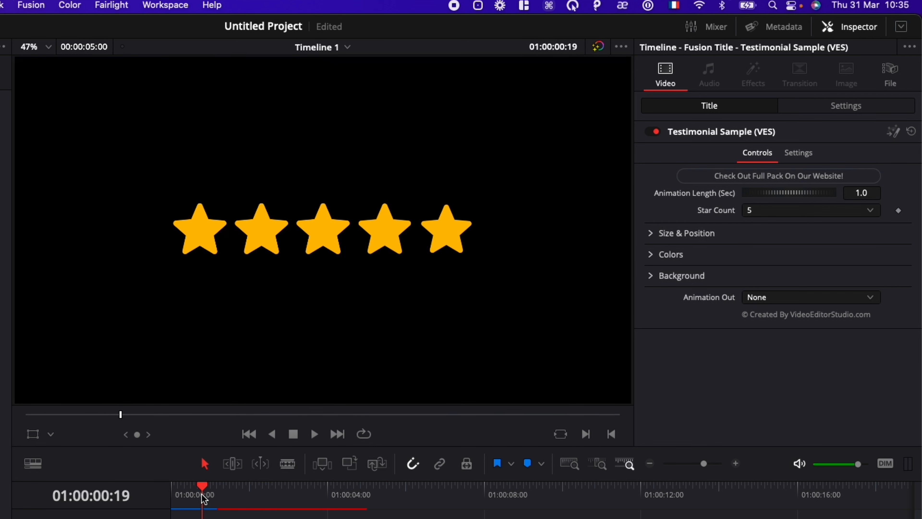
pyautogui.moveTo(519, 244)
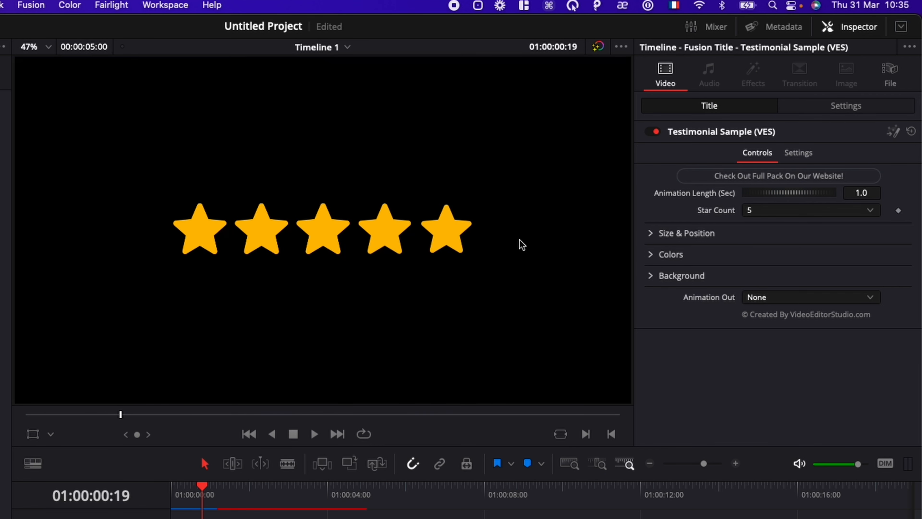
pyautogui.moveTo(206, 495)
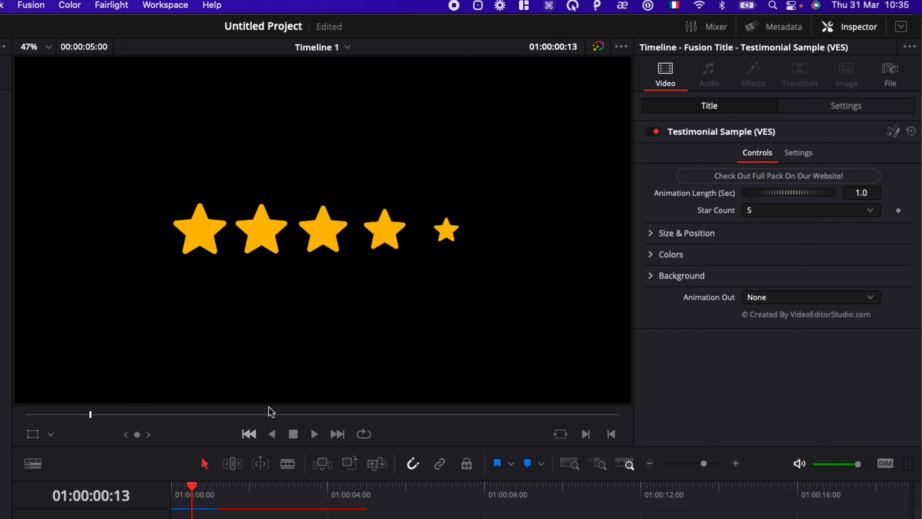
pyautogui.moveTo(186, 259)
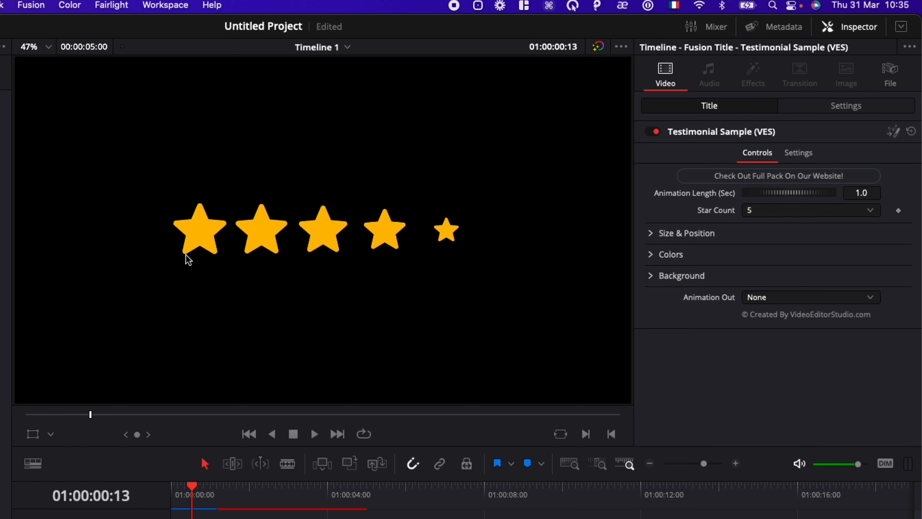
pyautogui.moveTo(202, 495)
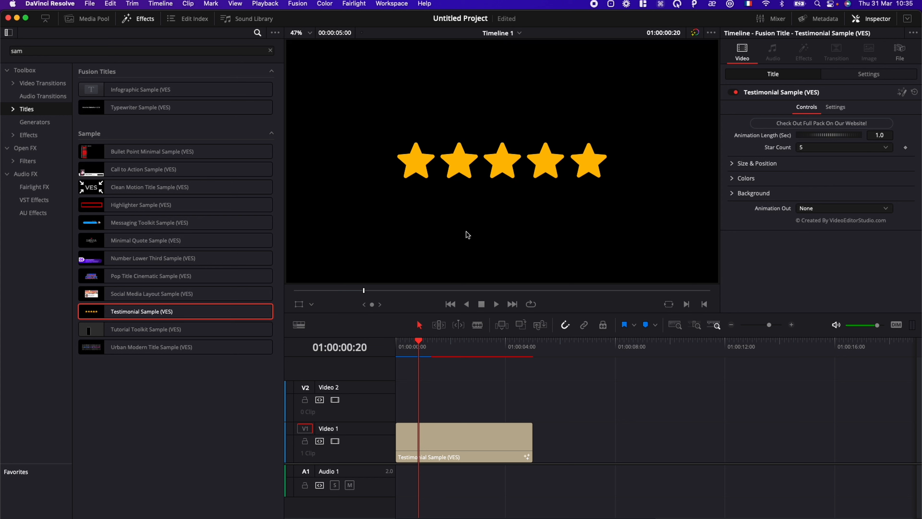
pyautogui.moveTo(468, 235)
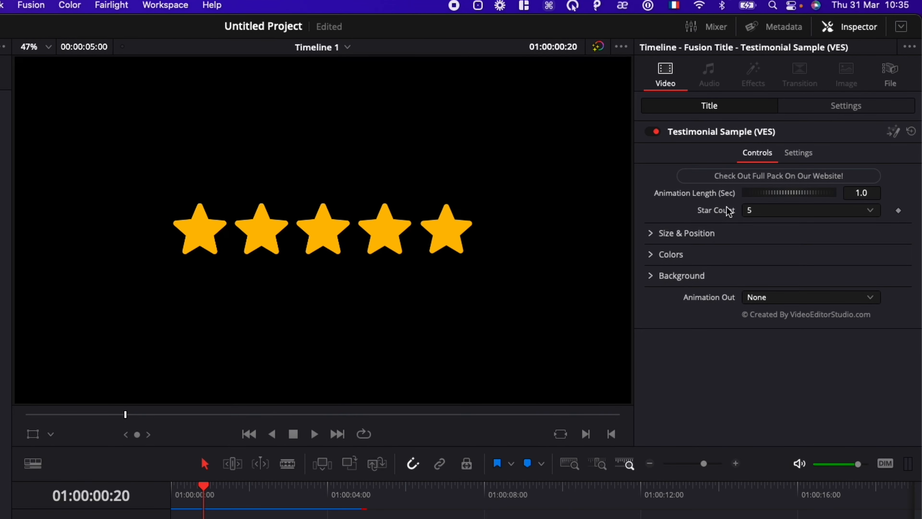
pyautogui.moveTo(793, 206)
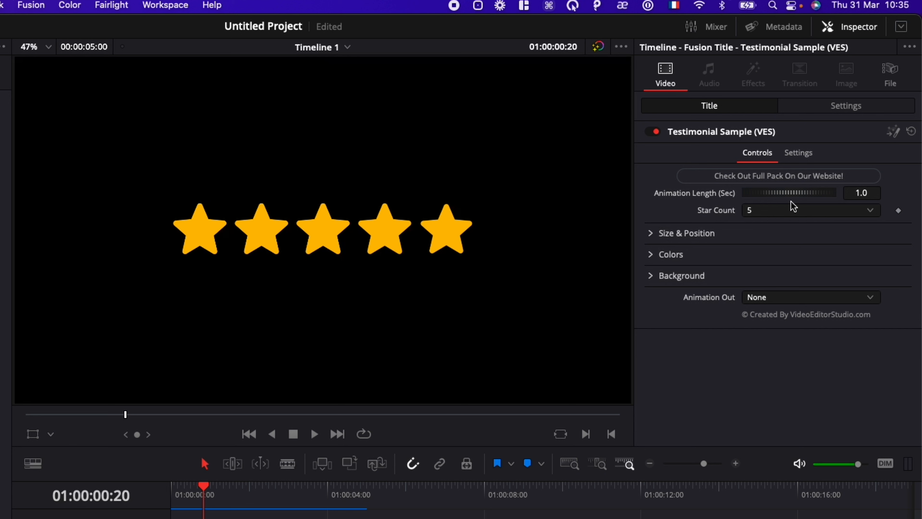
pyautogui.moveTo(710, 258)
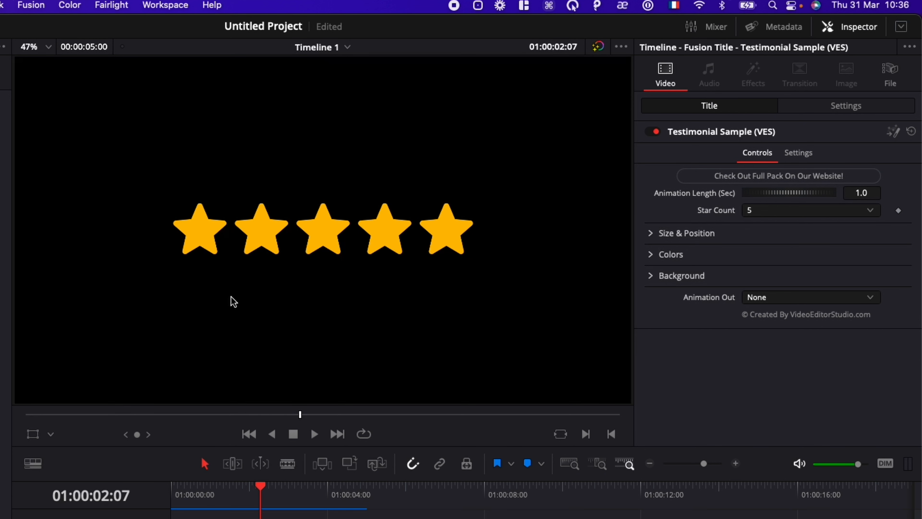
pyautogui.moveTo(265, 361)
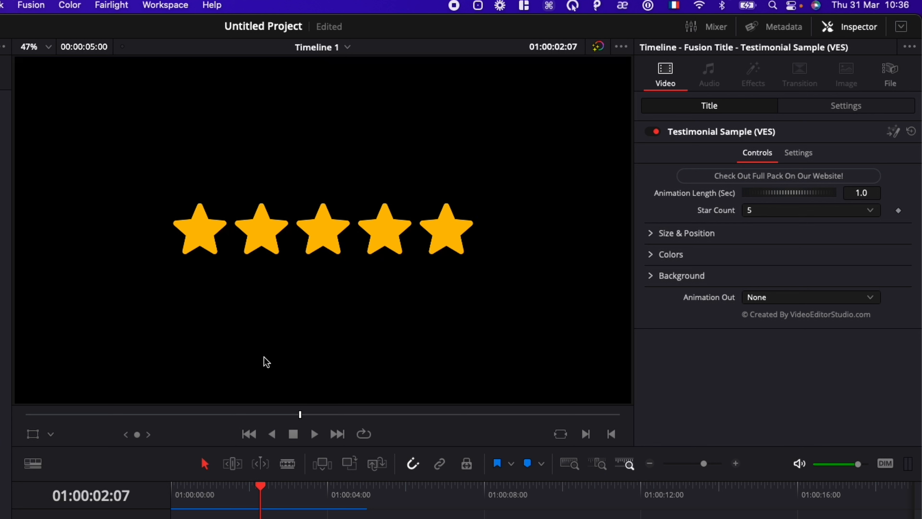
pyautogui.moveTo(209, 268)
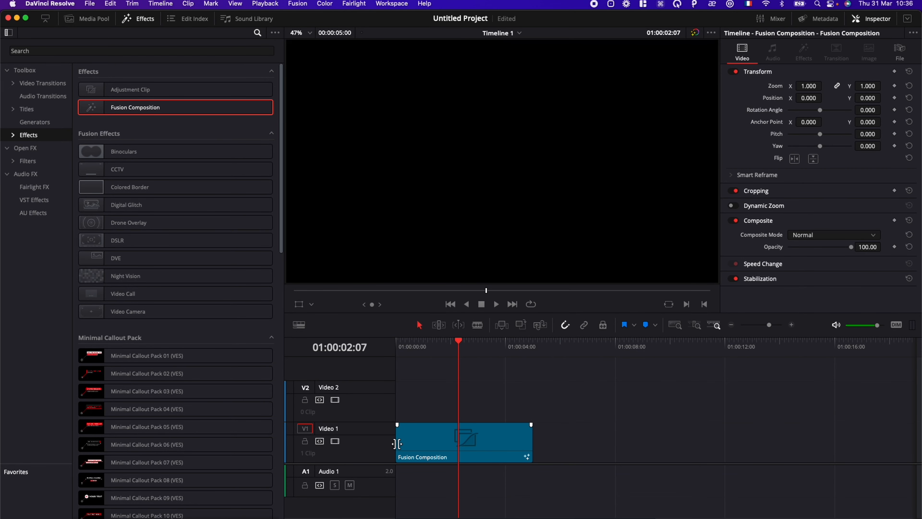
# Switch to the Fusion page and list the Shape tools in the Effects library
pyautogui.click(461, 510)
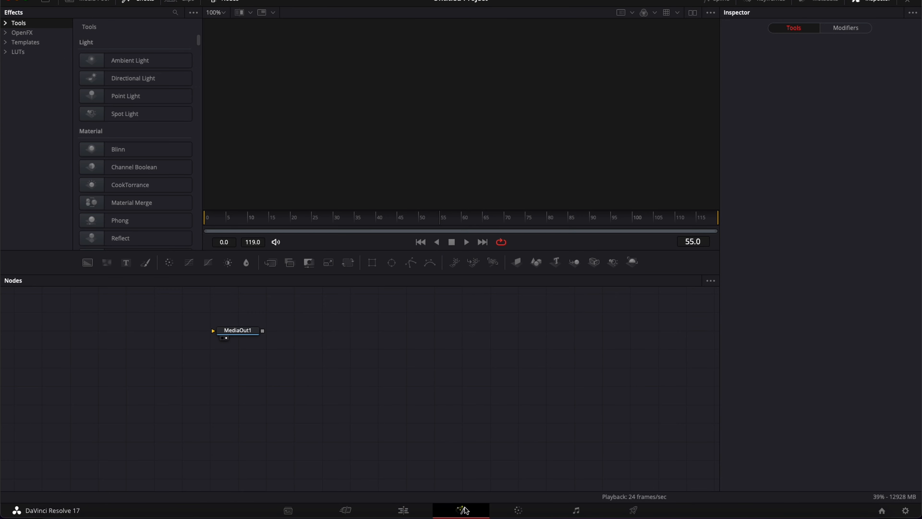
pyautogui.moveTo(237, 330); pyautogui.dragTo(397, 356)
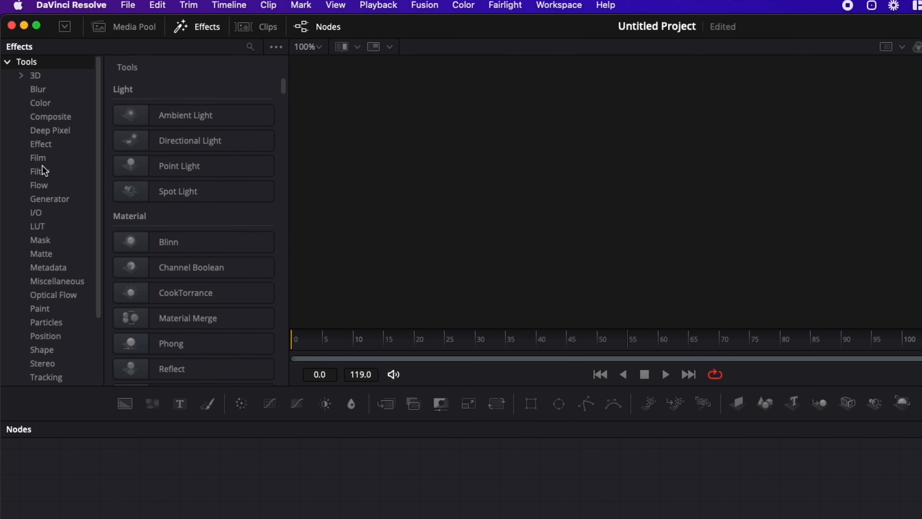
pyautogui.click(42, 322)
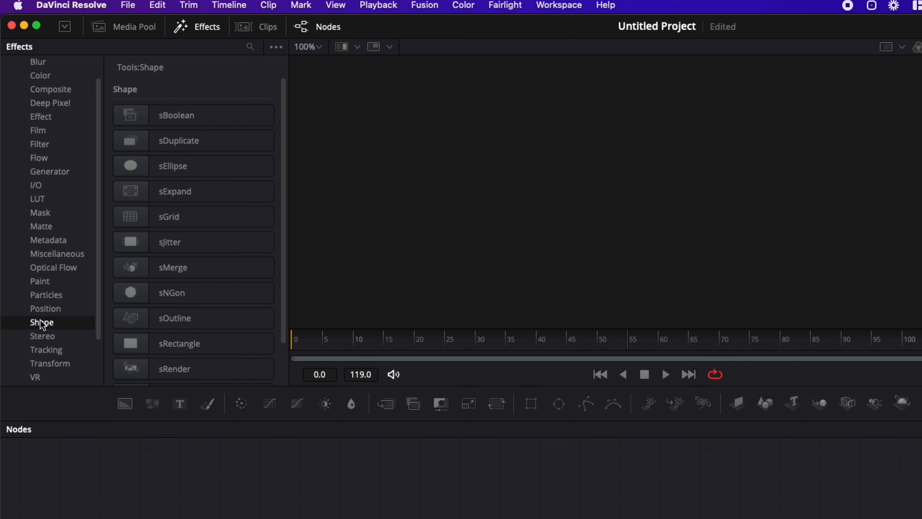
pyautogui.click(193, 216)
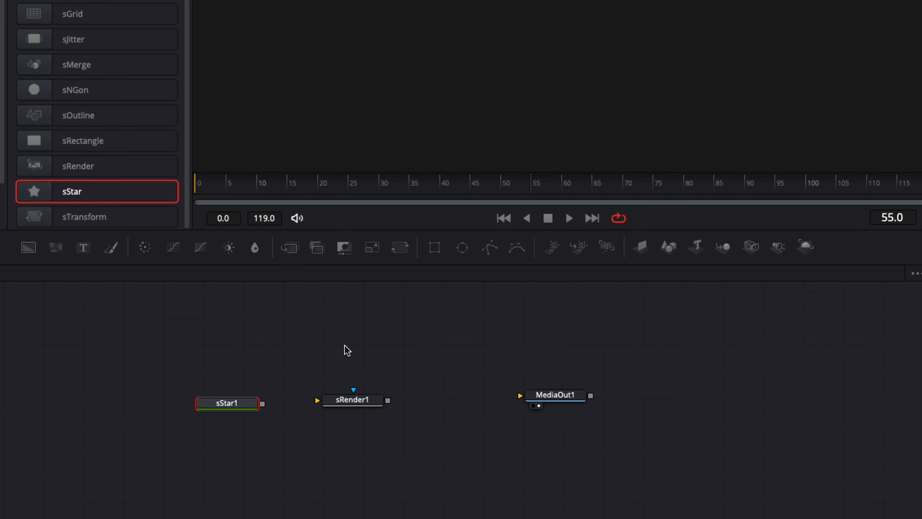
pyautogui.moveTo(88, 184)
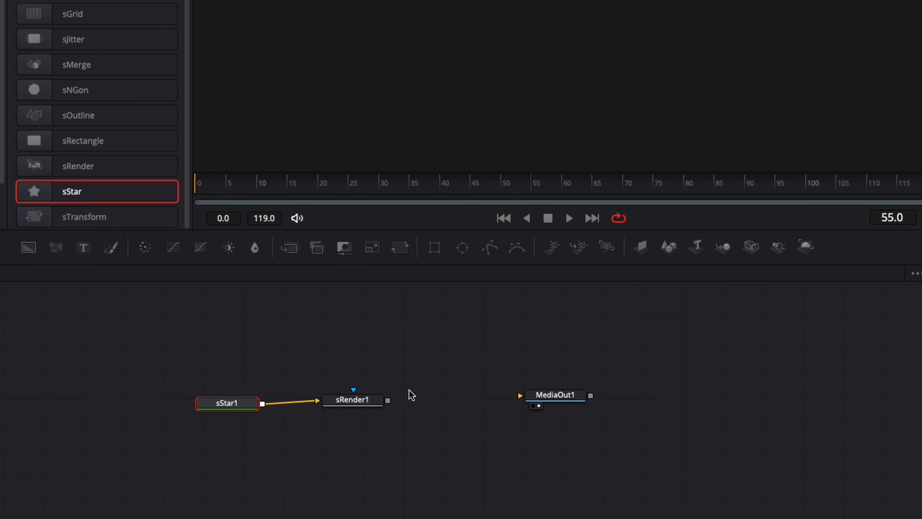
# Connect sRender1's output into MediaOut1 so the white star renders
pyautogui.moveTo(388, 400); pyautogui.dragTo(519, 395)
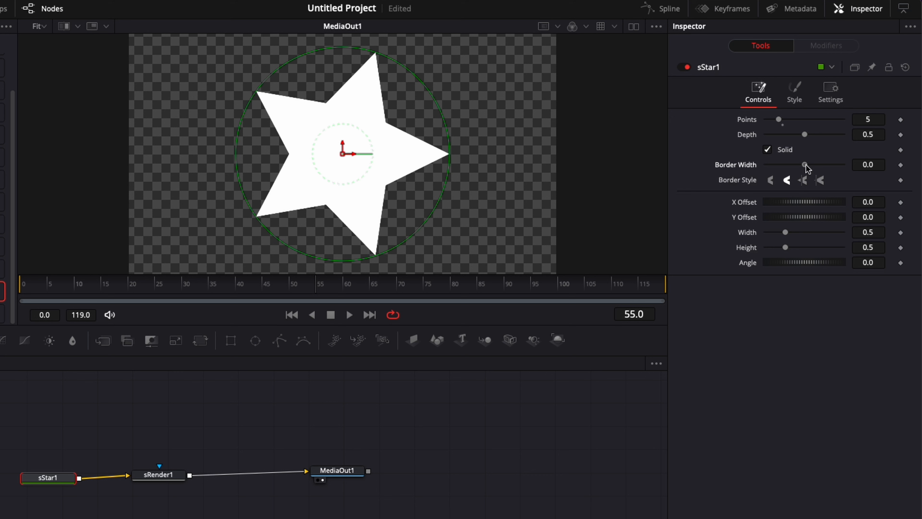
# Raise sStar1's Border Width to about 0.041 to round the star's points
pyautogui.moveTo(804, 165); pyautogui.dragTo(813, 165)
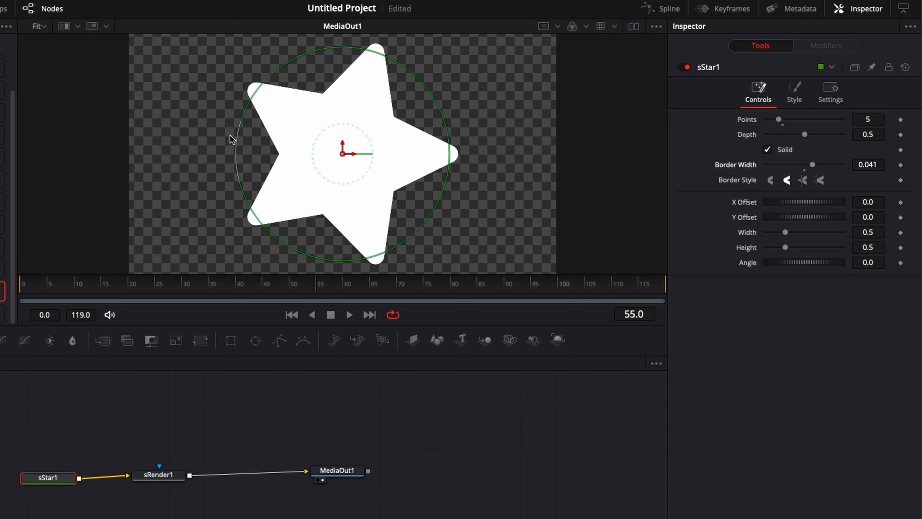
pyautogui.moveTo(519, 179)
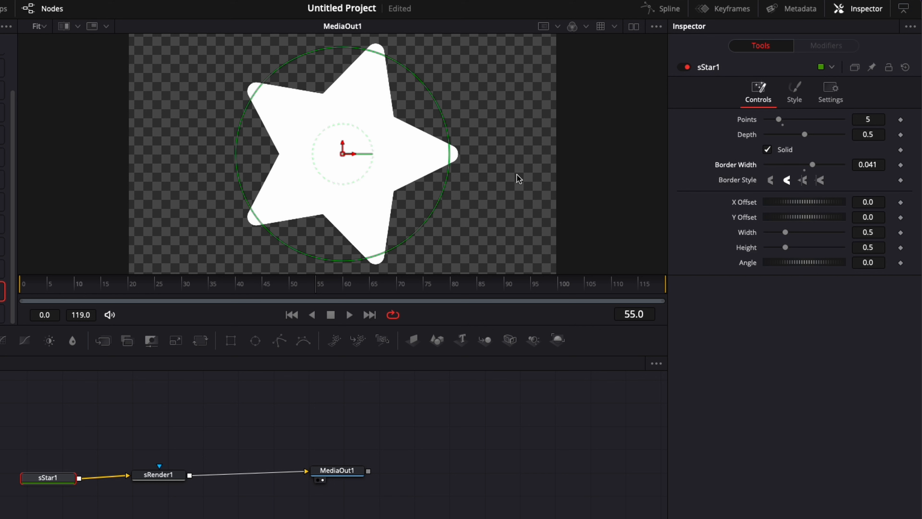
pyautogui.moveTo(485, 272)
pyautogui.write('18.5')
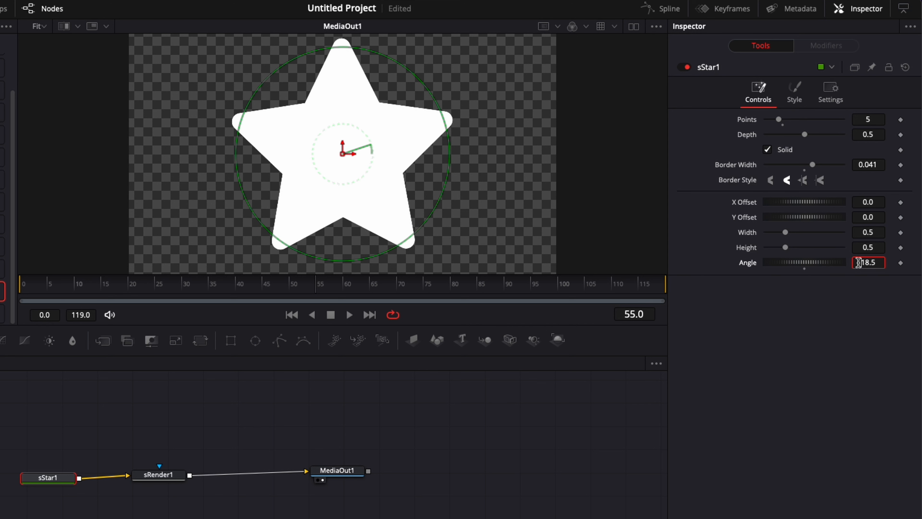
pyautogui.moveTo(260, 270)
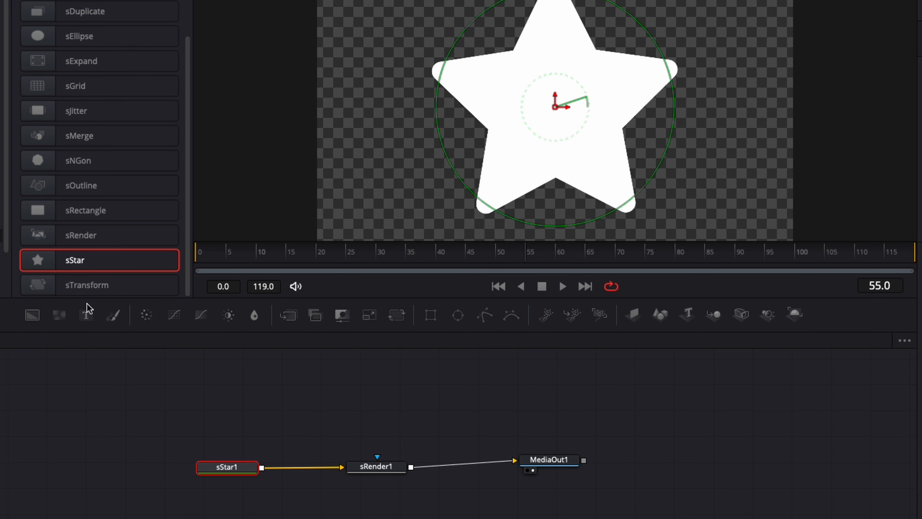
# Insert an sTransform node on the link between sStar1 and sRender1
pyautogui.moveTo(86, 285); pyautogui.dragTo(297, 414)
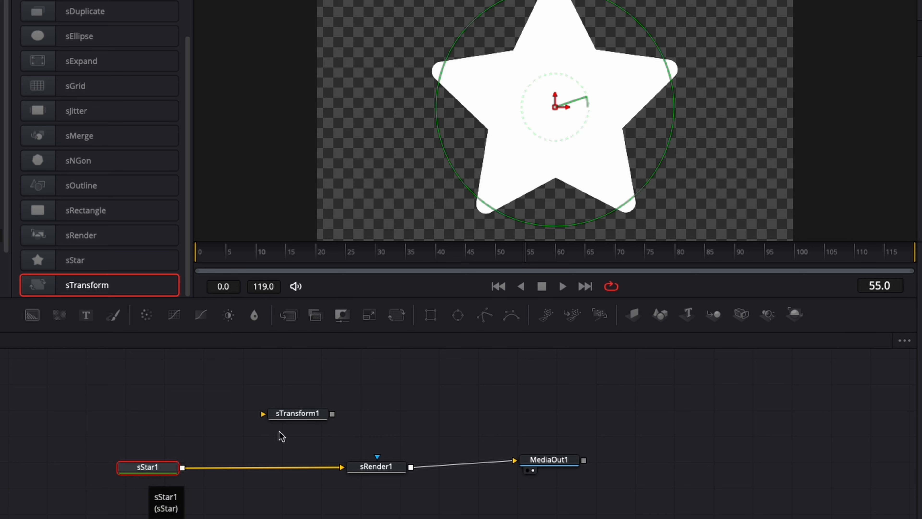
pyautogui.moveTo(297, 413); pyautogui.dragTo(257, 471)
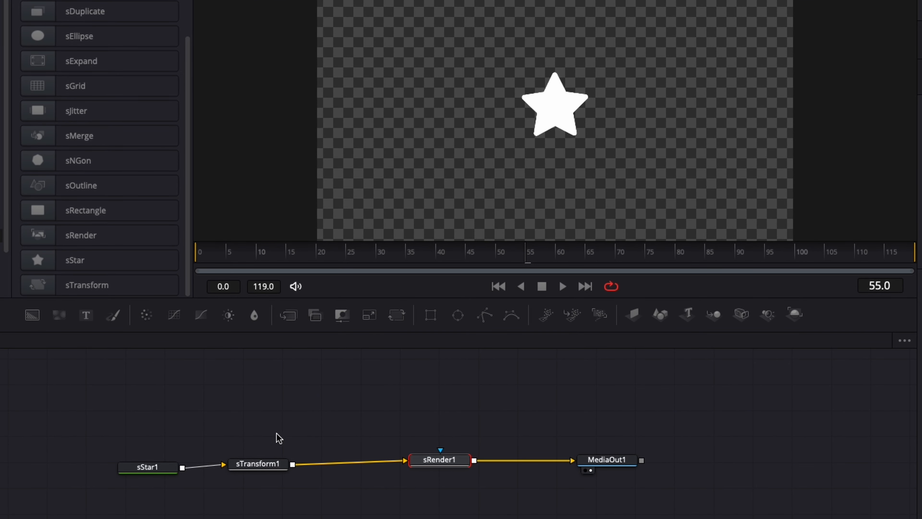
pyautogui.moveTo(406, 447)
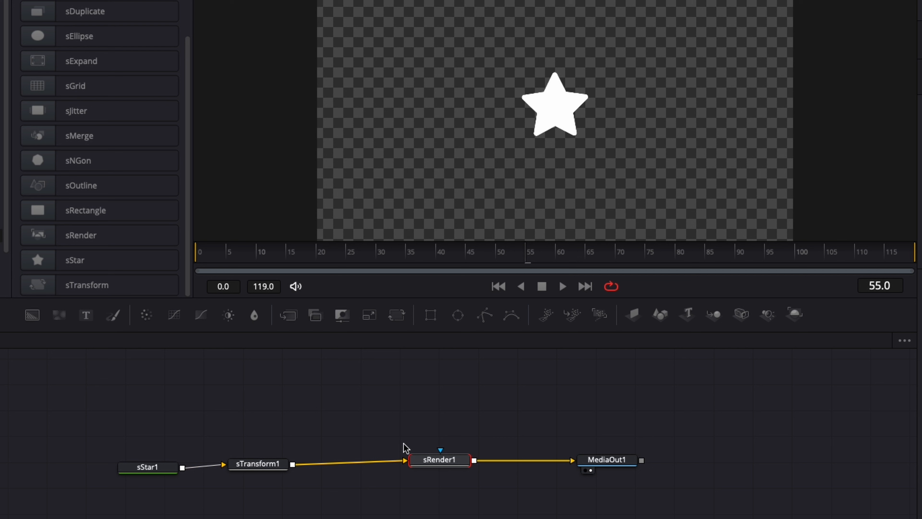
pyautogui.moveTo(246, 442)
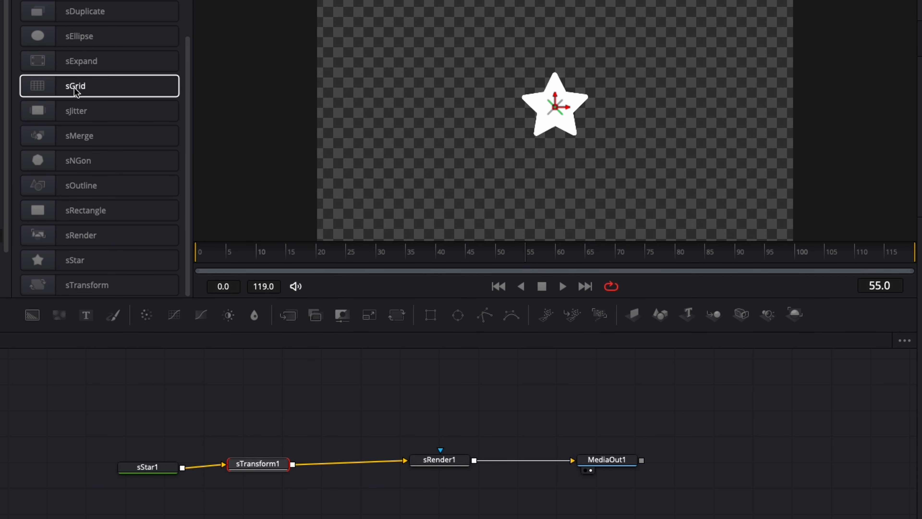
pyautogui.moveTo(305, 413)
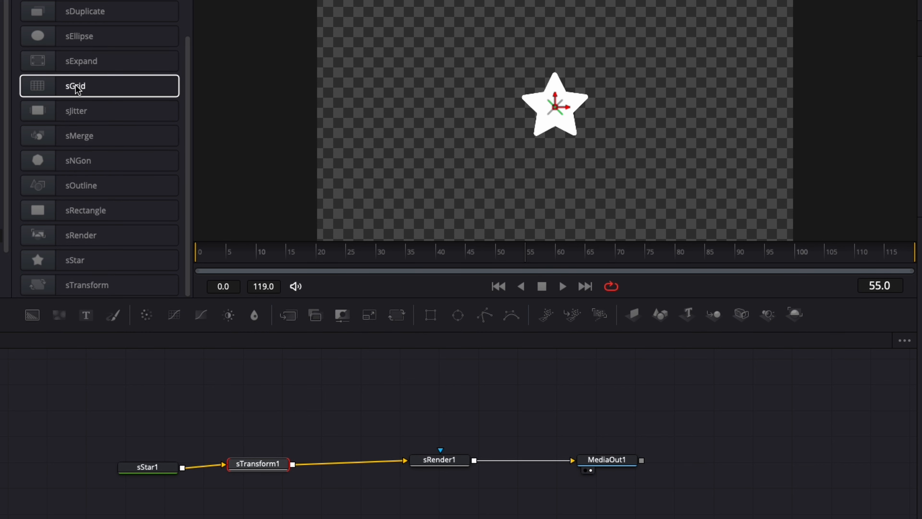
# Insert an sGrid node before sRender1 and set it to 5 cells across by 1 row
pyautogui.moveTo(75, 86); pyautogui.dragTo(336, 426)
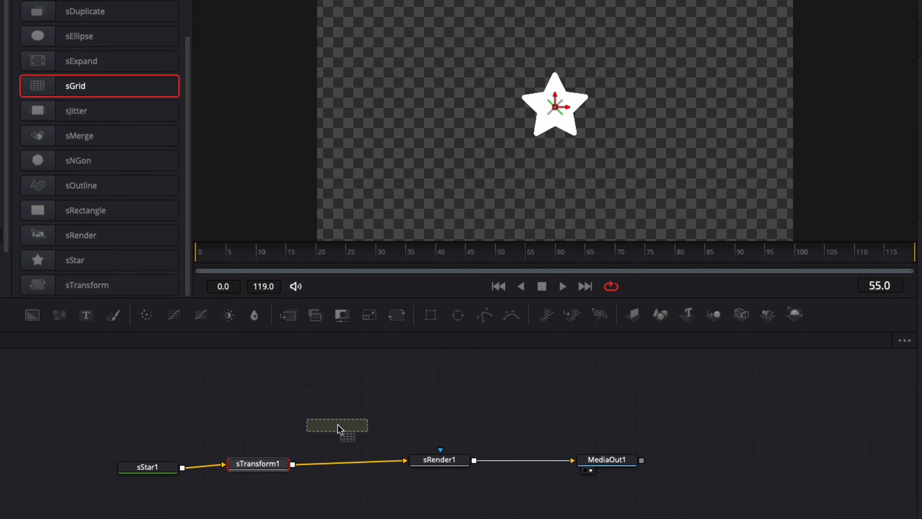
pyautogui.moveTo(337, 425); pyautogui.dragTo(341, 462)
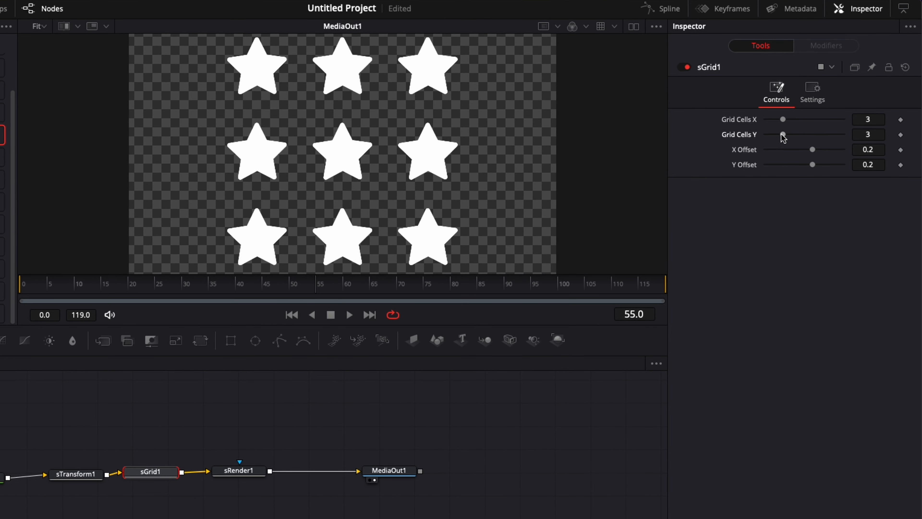
pyautogui.moveTo(782, 134); pyautogui.dragTo(765, 134)
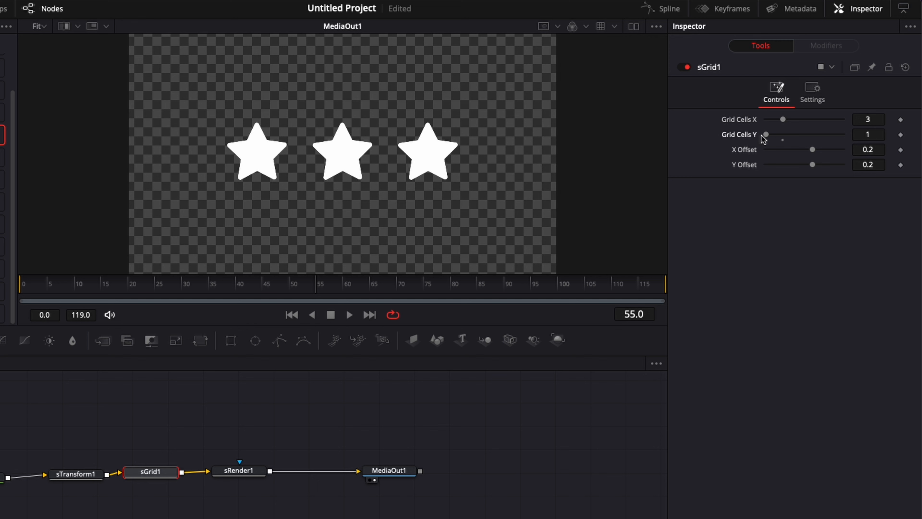
pyautogui.moveTo(786, 122)
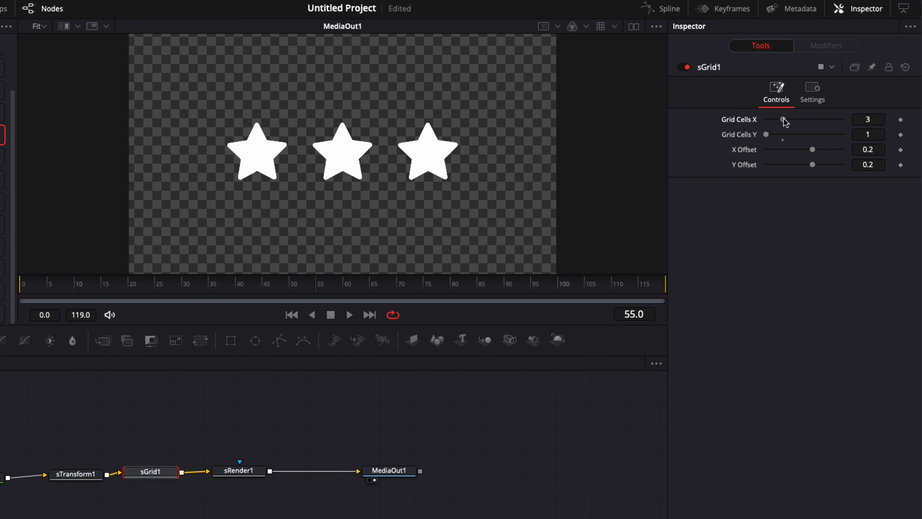
pyautogui.moveTo(782, 120); pyautogui.dragTo(799, 119)
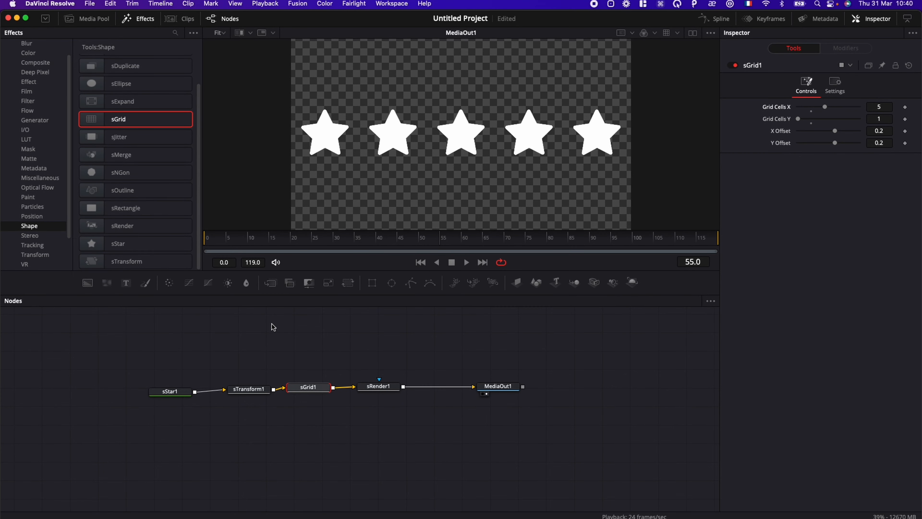
# Colour sStar1 Orange from the Apple named-colour list in its Style settings
pyautogui.click(170, 391)
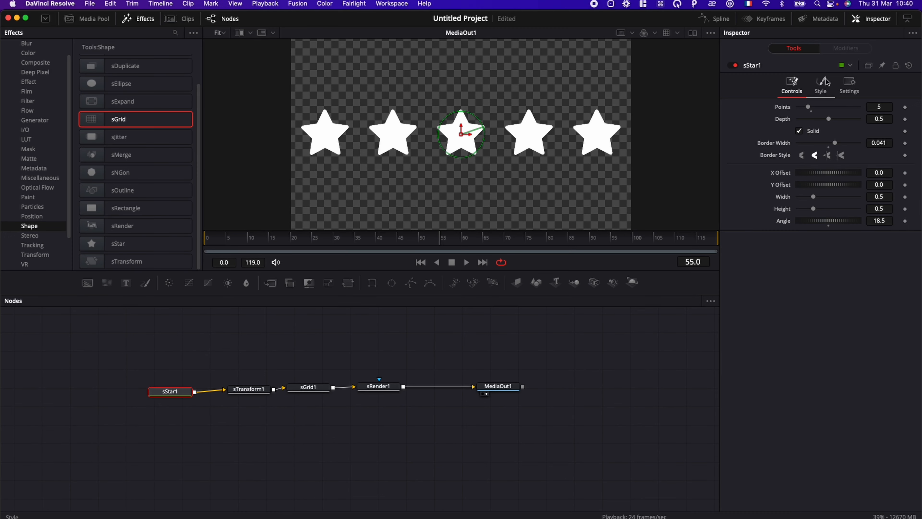
pyautogui.click(824, 82)
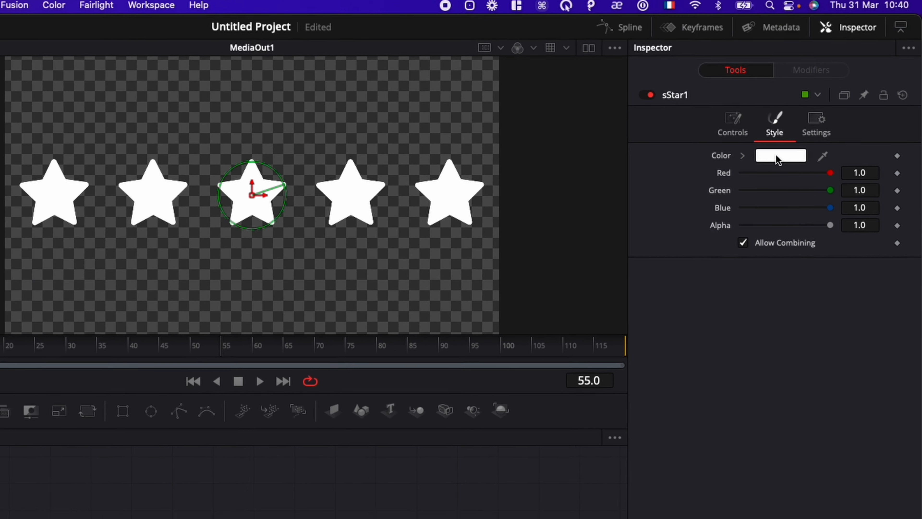
pyautogui.click(780, 155)
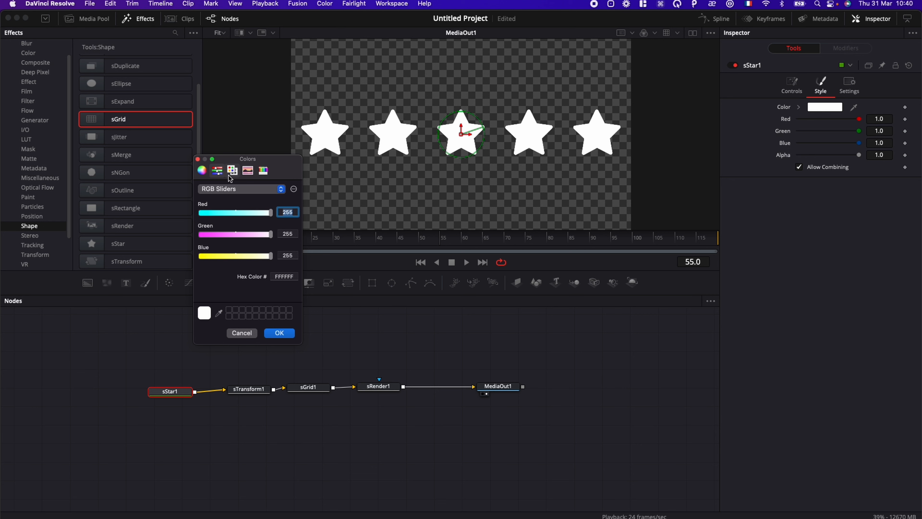
pyautogui.click(233, 170)
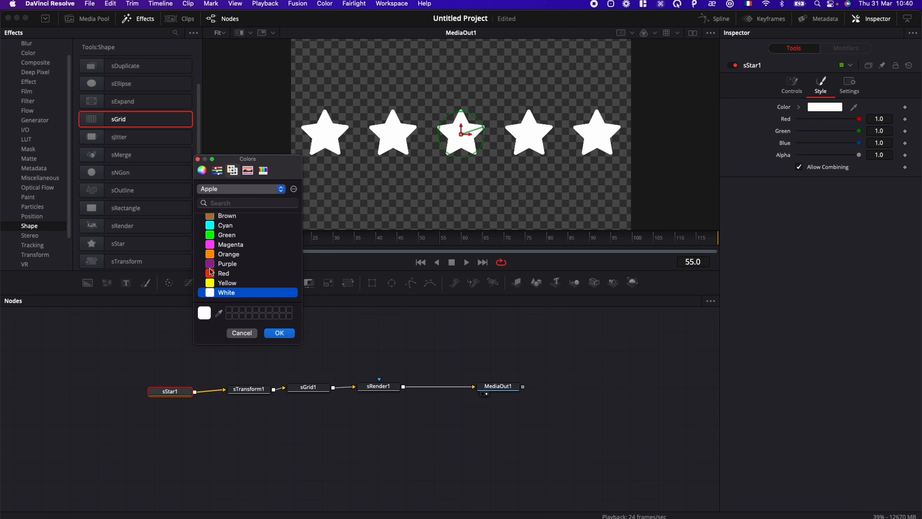
pyautogui.click(278, 333)
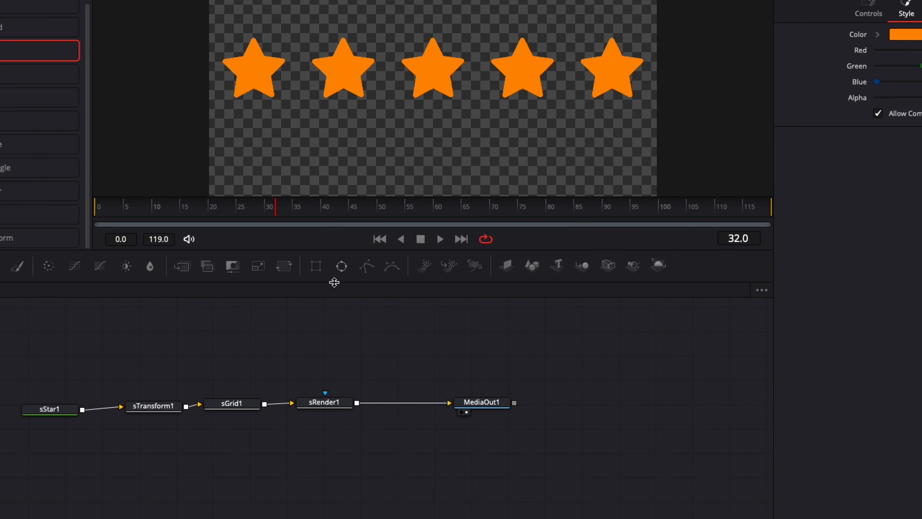
# Tighten sGrid1's X Offset to 0.17 and keyframe it at frame 25
pyautogui.click(232, 403)
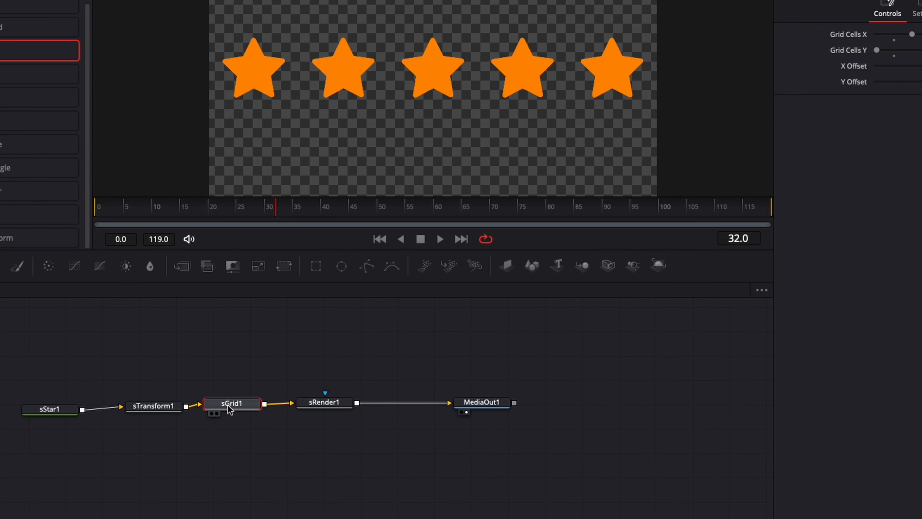
pyautogui.click(240, 207)
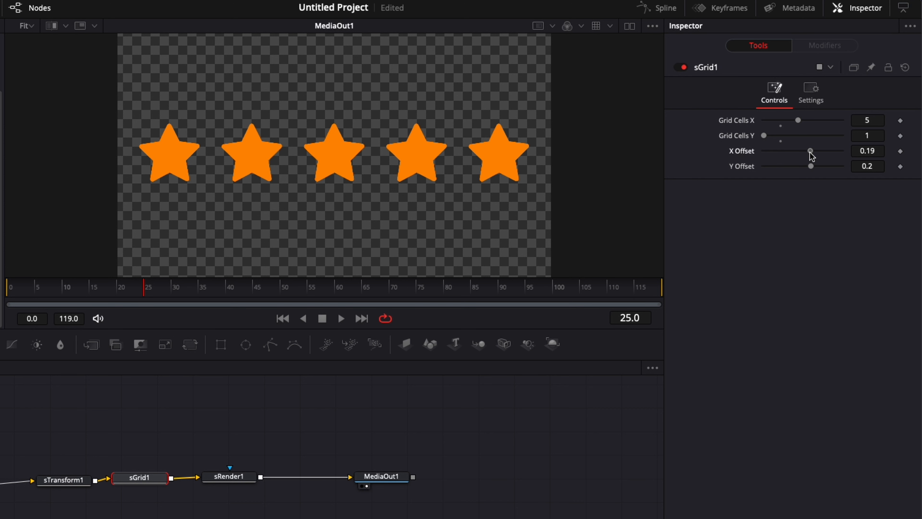
pyautogui.moveTo(811, 150); pyautogui.dragTo(809, 150)
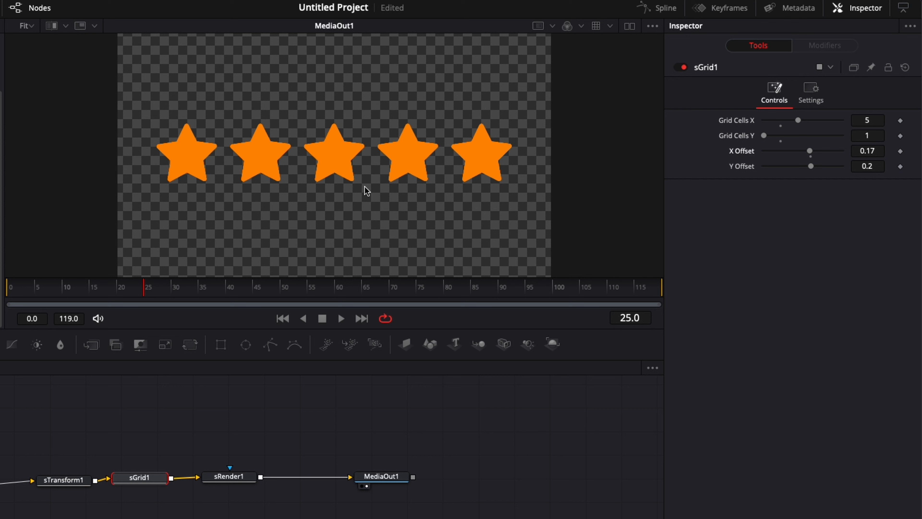
pyautogui.moveTo(919, 176)
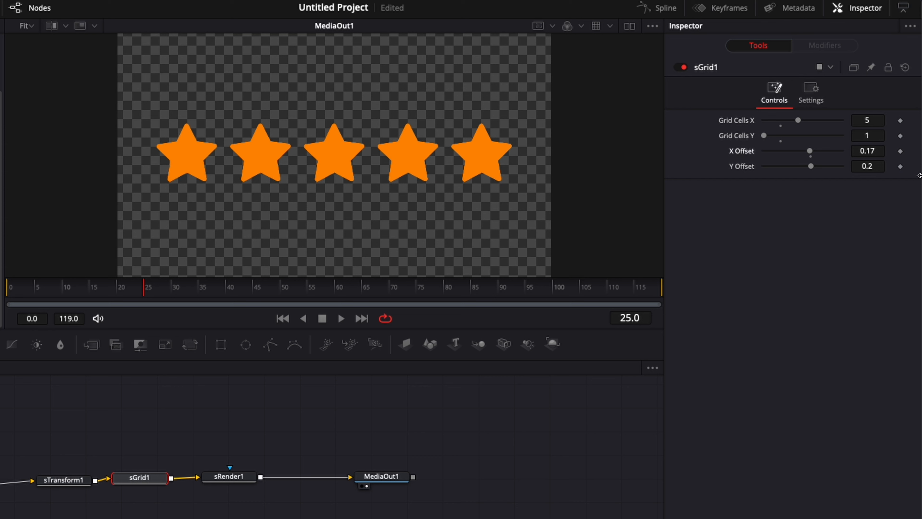
pyautogui.click(899, 150)
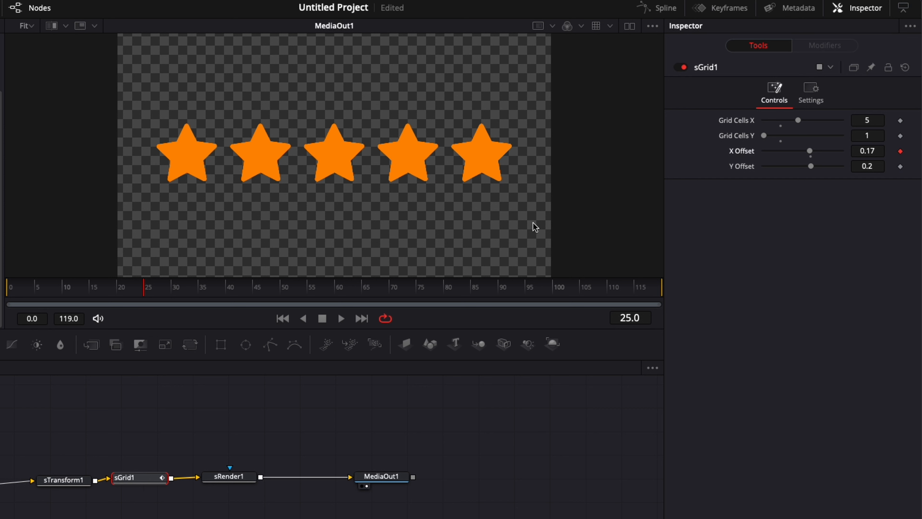
# Set X Offset to 0.0 at frame 10 and scrub to preview the stars spreading apart
pyautogui.click(68, 287)
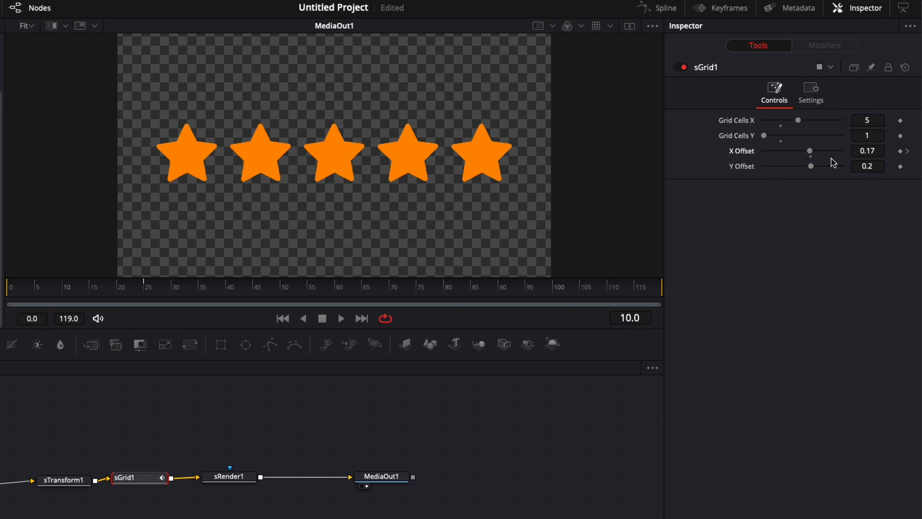
pyautogui.click(867, 151)
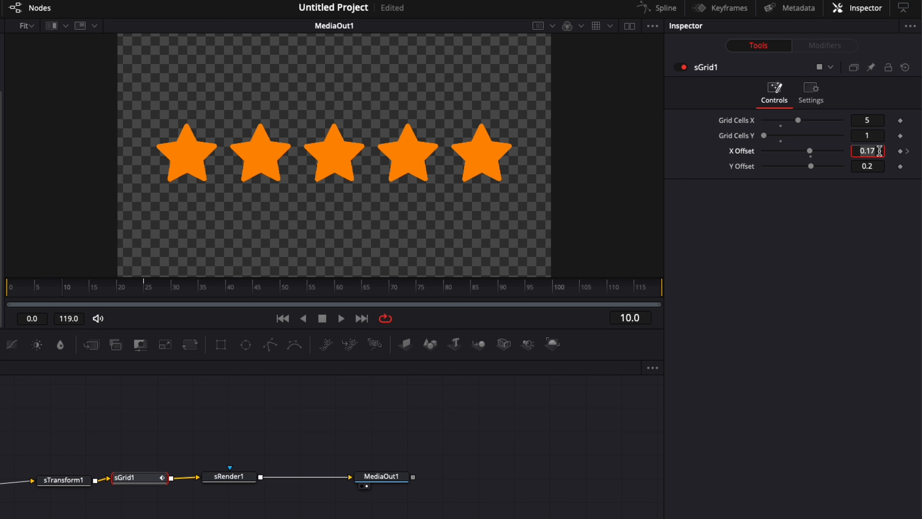
pyautogui.write('0.022666')
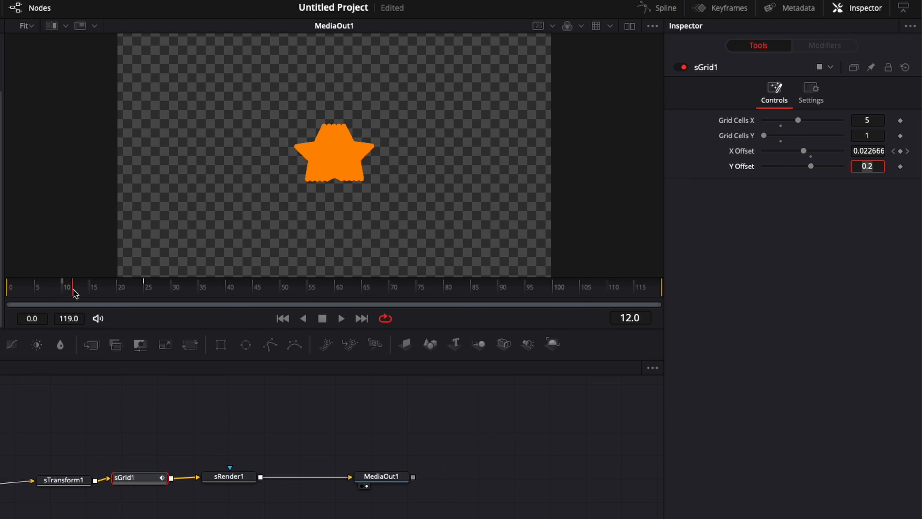
pyautogui.moveTo(76, 287); pyautogui.dragTo(148, 287)
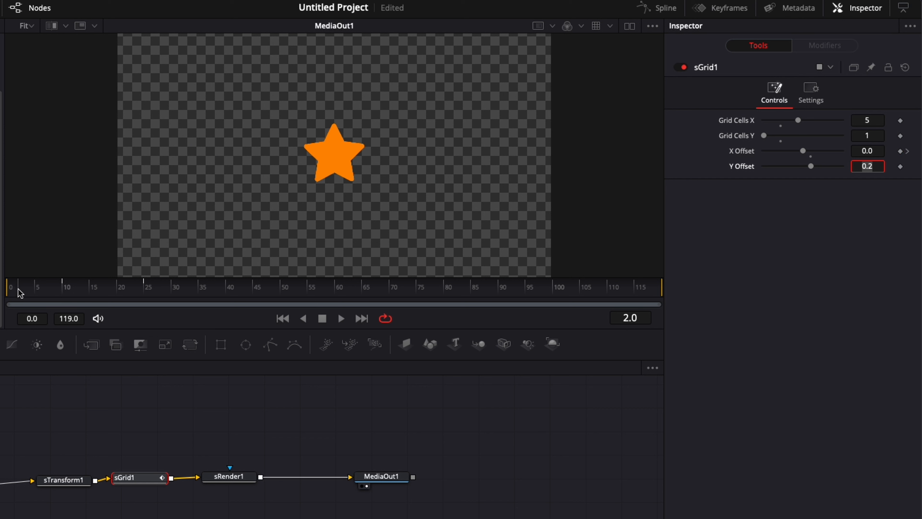
# Keyframe sTransform1's full size at frame 10, then shrink it to about 0.054 at the start
pyautogui.click(58, 288)
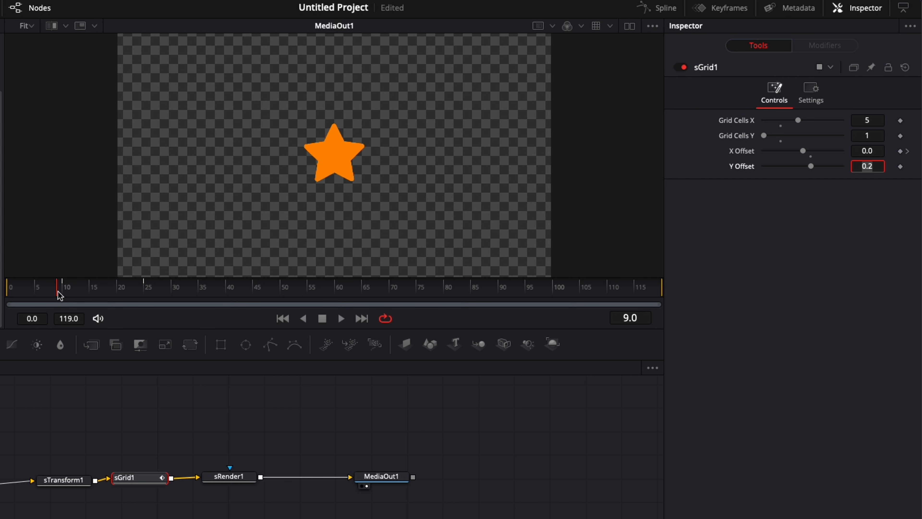
pyautogui.click(62, 287)
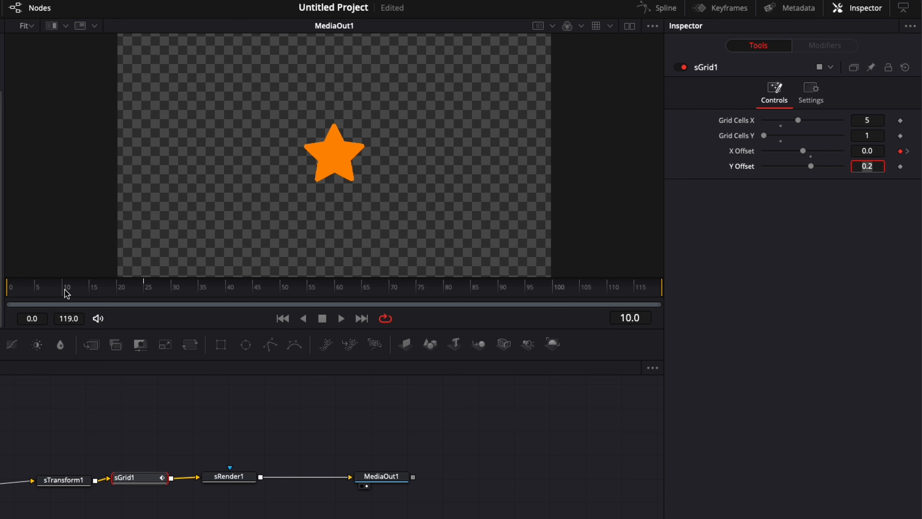
pyautogui.moveTo(621, 232)
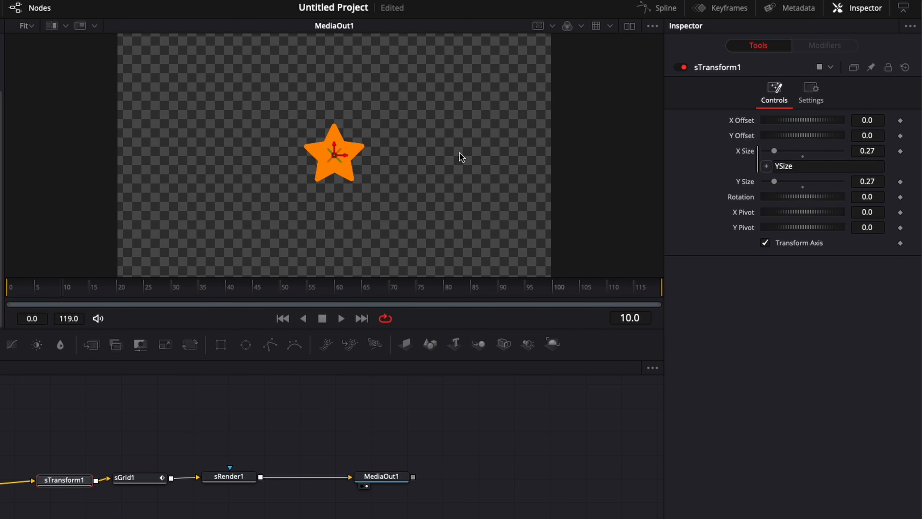
pyautogui.moveTo(745, 189)
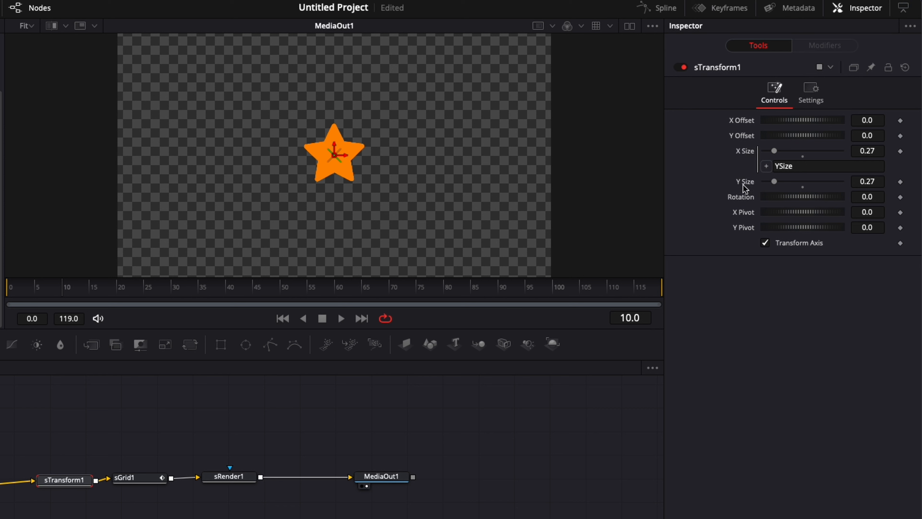
pyautogui.moveTo(67, 300)
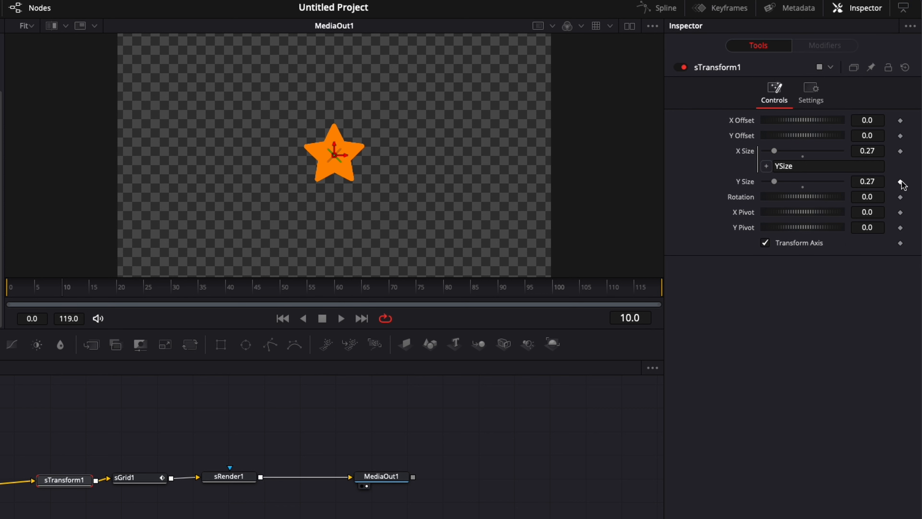
pyautogui.click(899, 182)
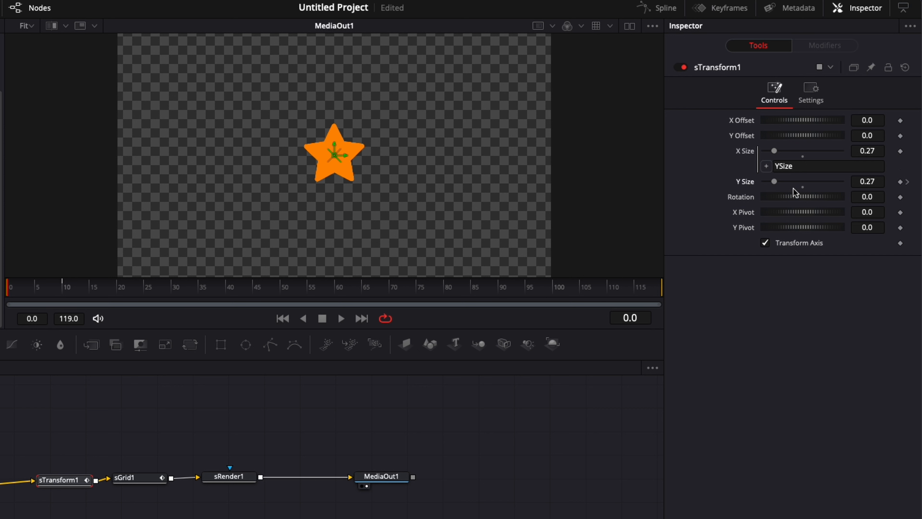
pyautogui.moveTo(773, 181); pyautogui.dragTo(767, 181)
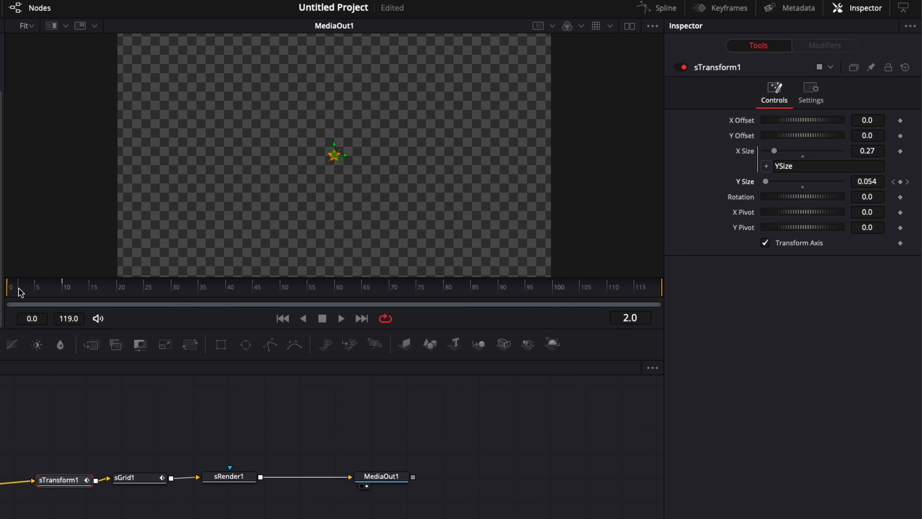
# In the Spline editor, select all keyframes and apply eased curves to them
pyautogui.click(666, 8)
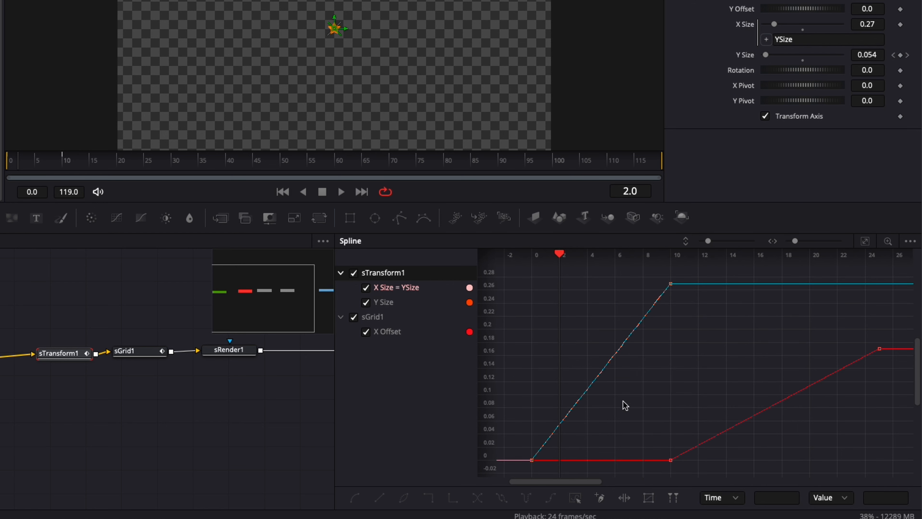
pyautogui.moveTo(521, 472)
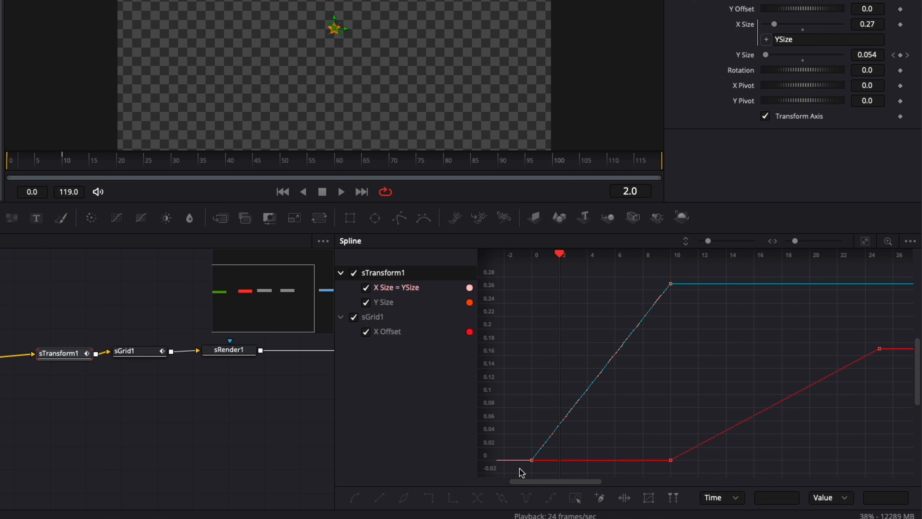
pyautogui.moveTo(521, 473); pyautogui.dragTo(893, 277)
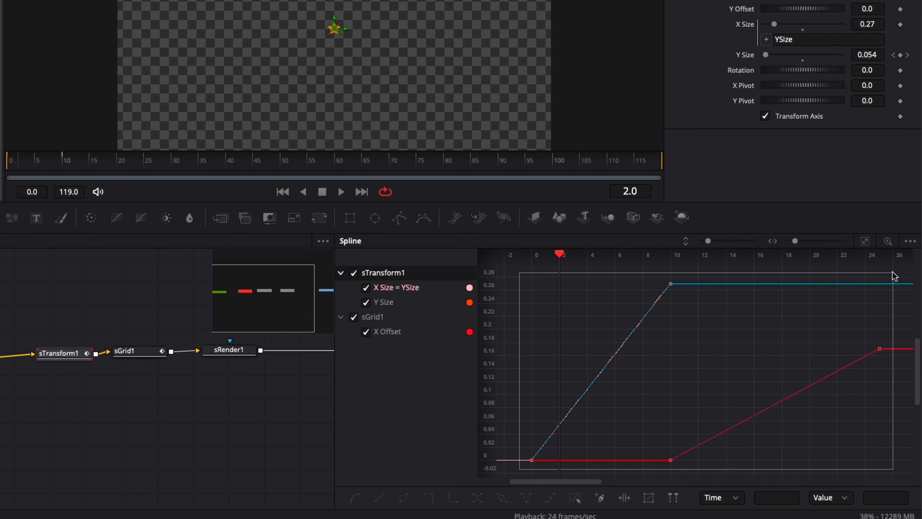
pyautogui.press('s')
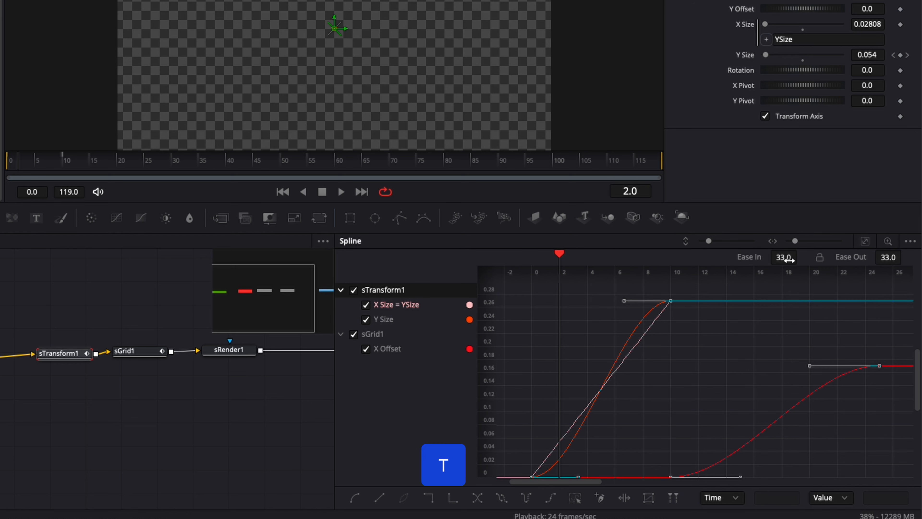
pyautogui.write('53.4')
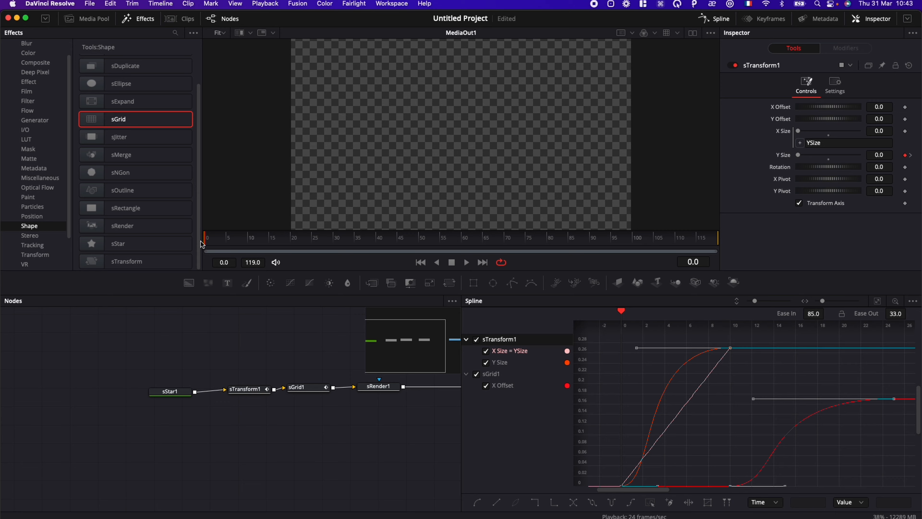
# Select the five-star Testimonial Sample title on the Edit timeline and show its Animation Out options (currently None)
pyautogui.click(465, 262)
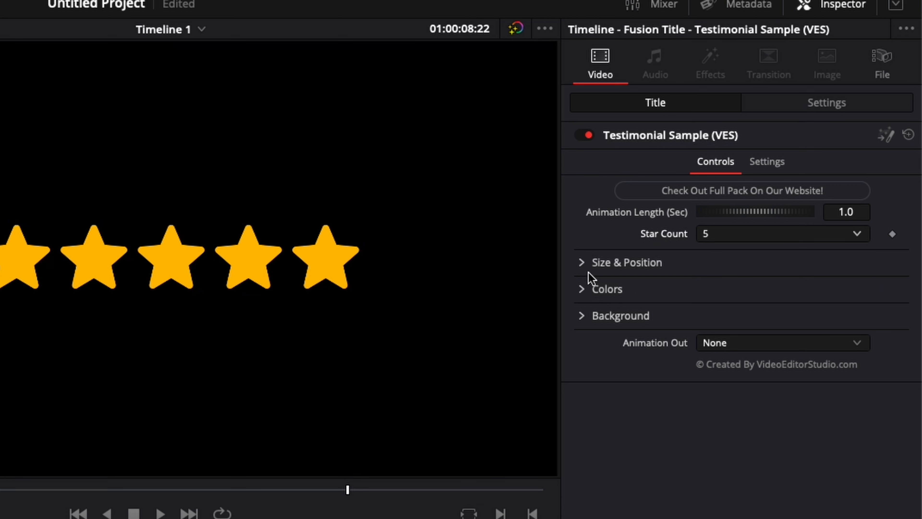
pyautogui.click(781, 342)
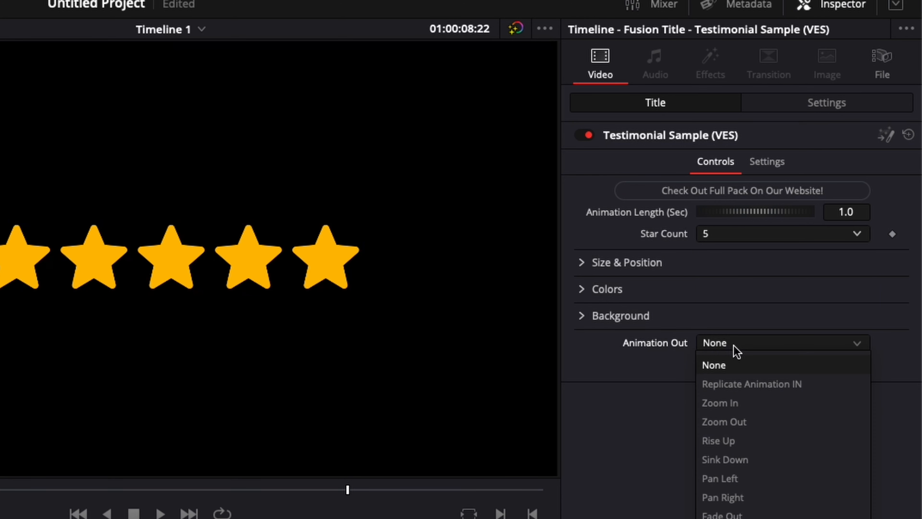
pyautogui.moveTo(712, 479)
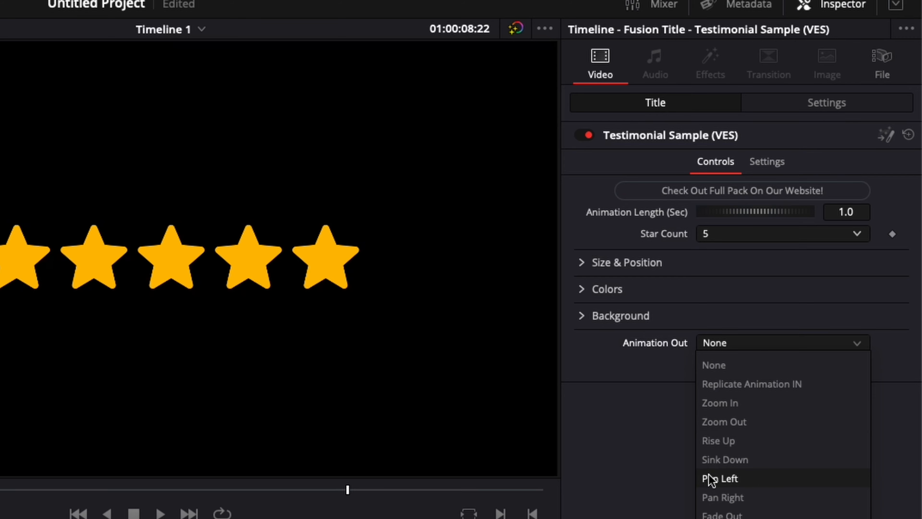